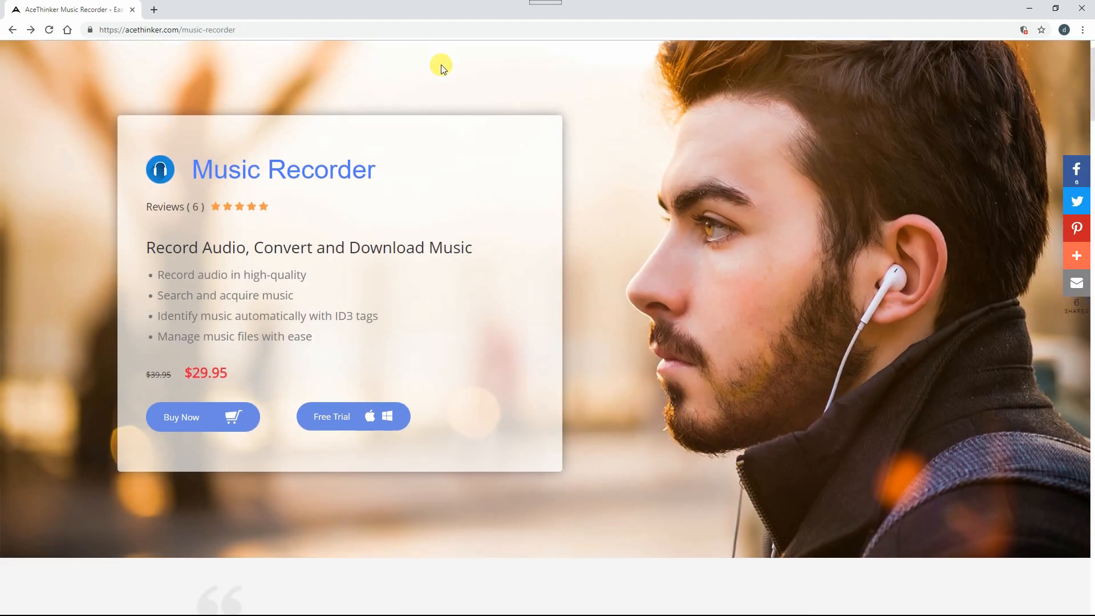
Step: Bring the installed AceThinker Music Recorder window to the front from Chrome
left_click(331, 416)
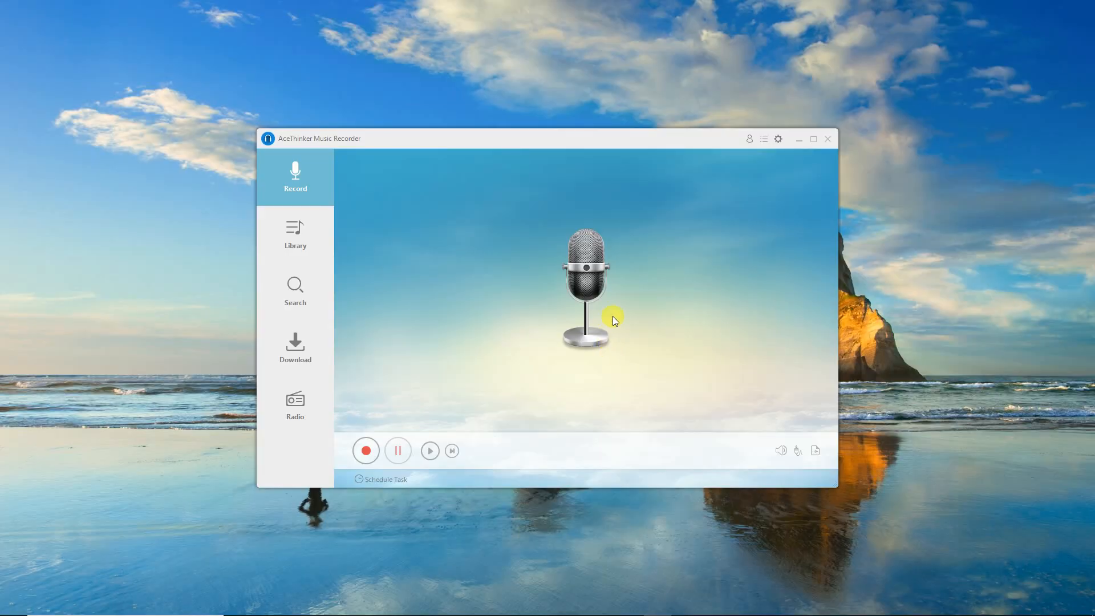
mouse_move(750, 139)
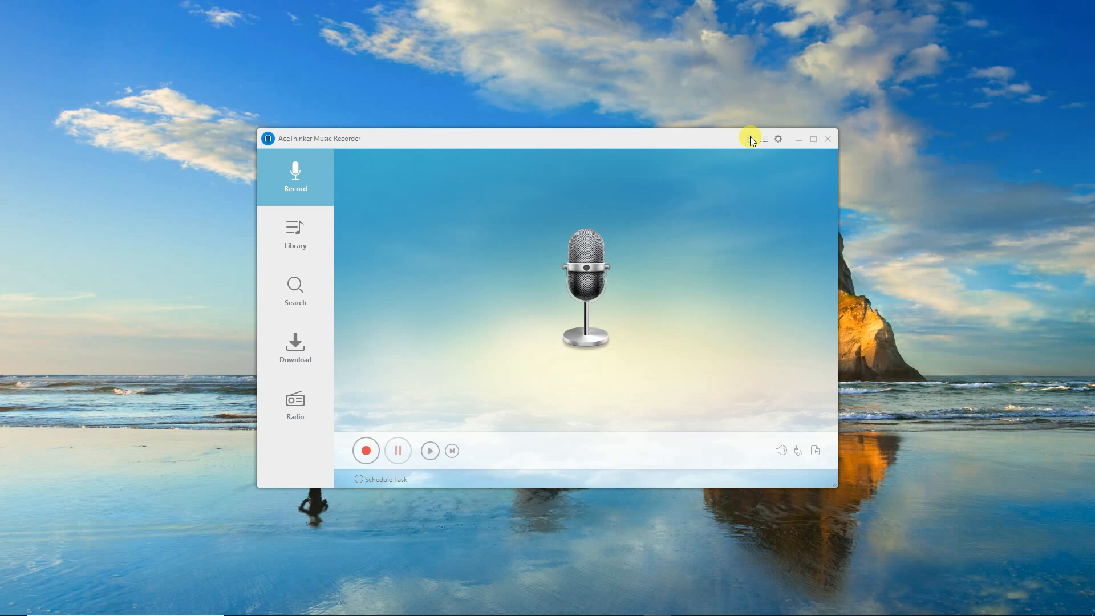
left_click(748, 138)
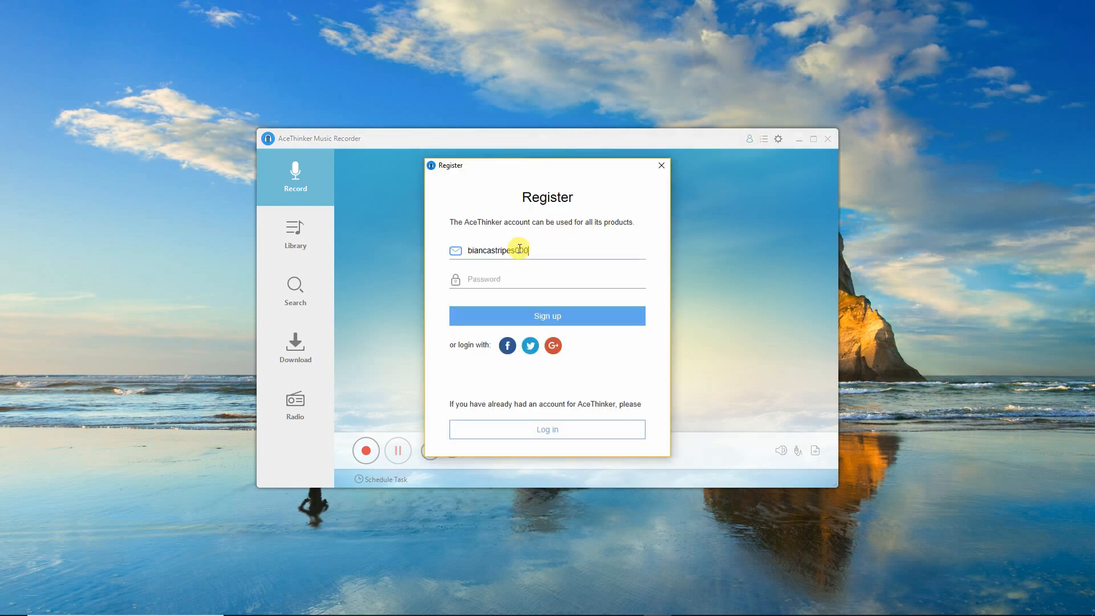
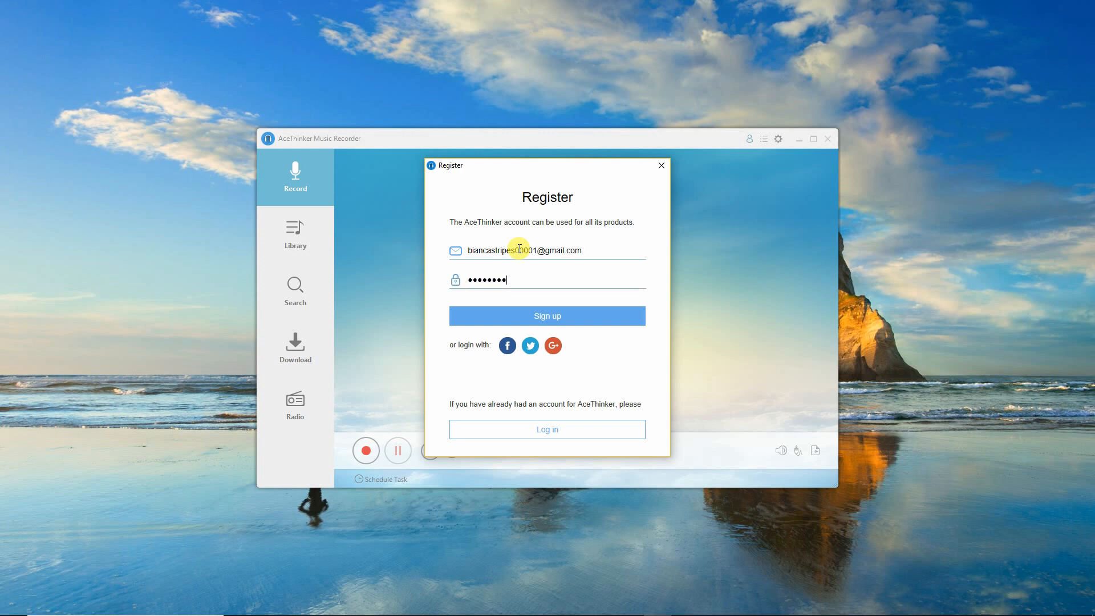
left_click(546, 316)
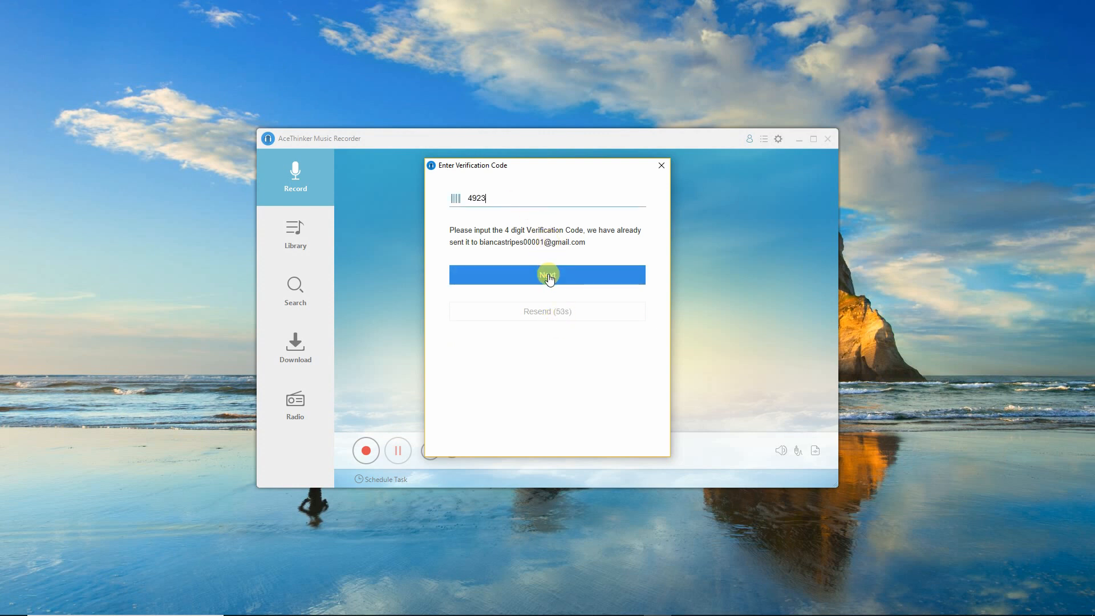
left_click(547, 275)
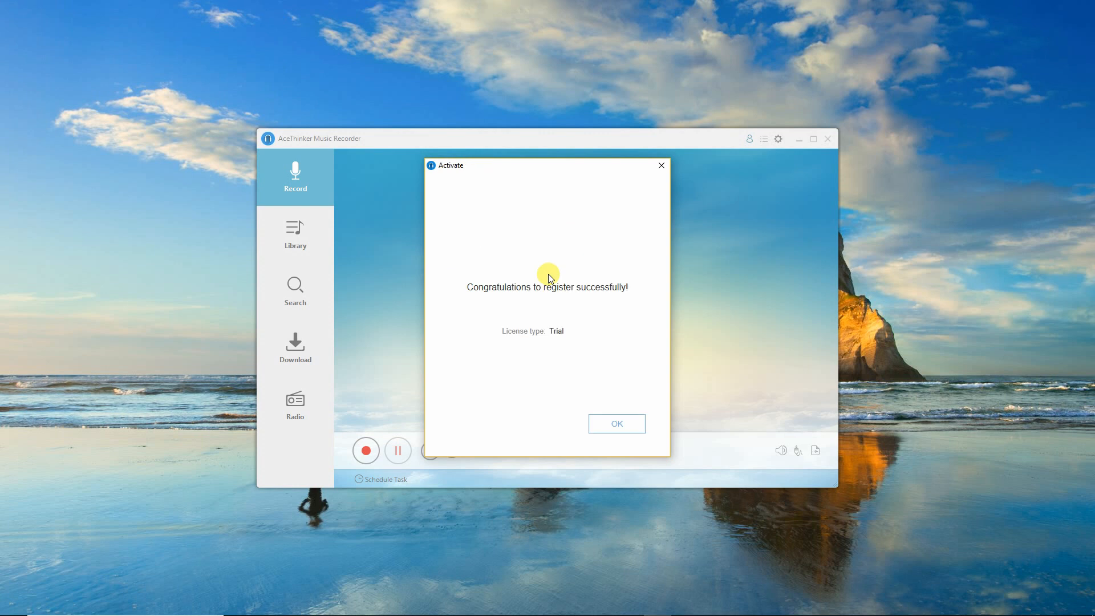
left_click(614, 424)
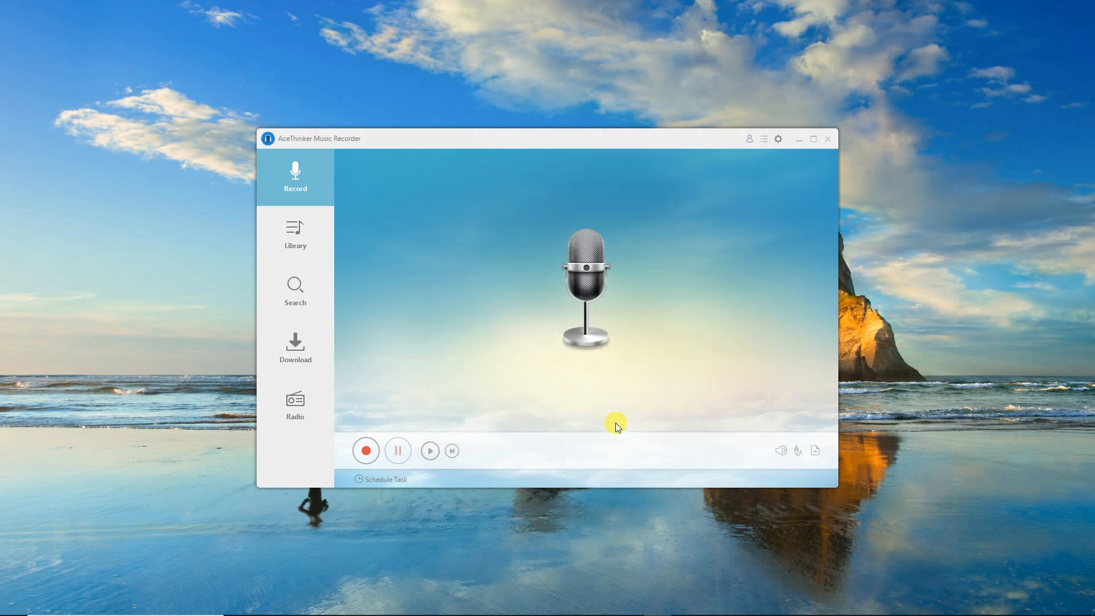
mouse_move(731, 174)
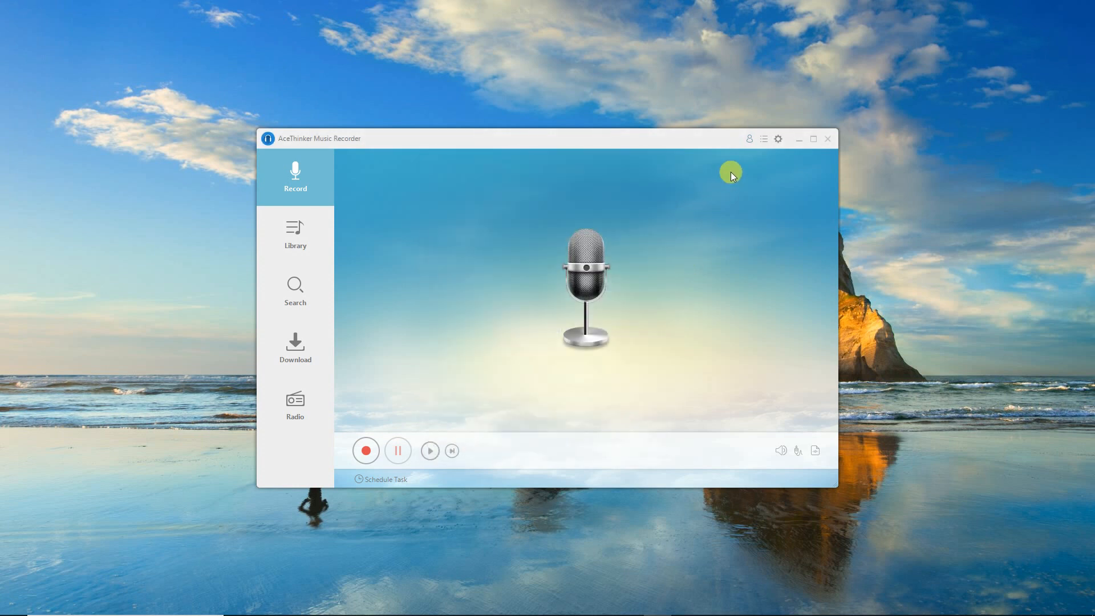
left_click(748, 138)
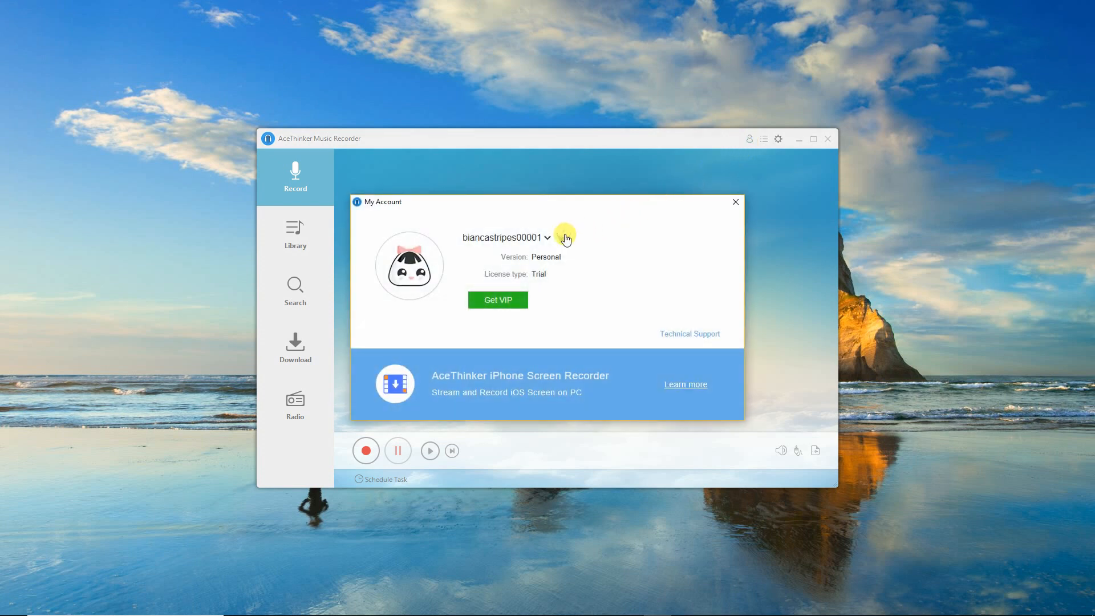
left_click(547, 237)
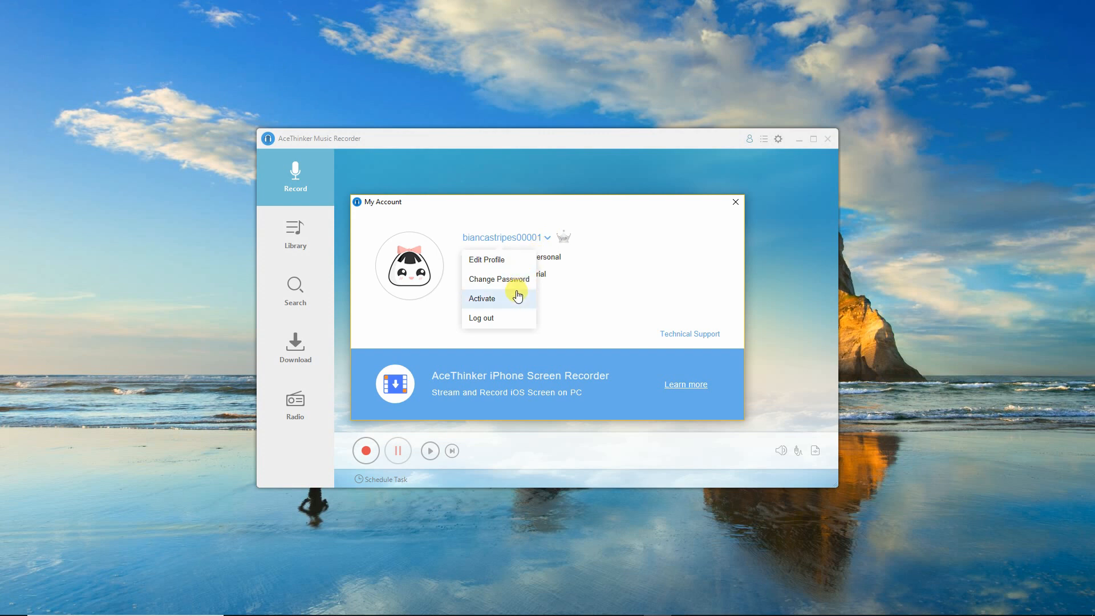
left_click(481, 297)
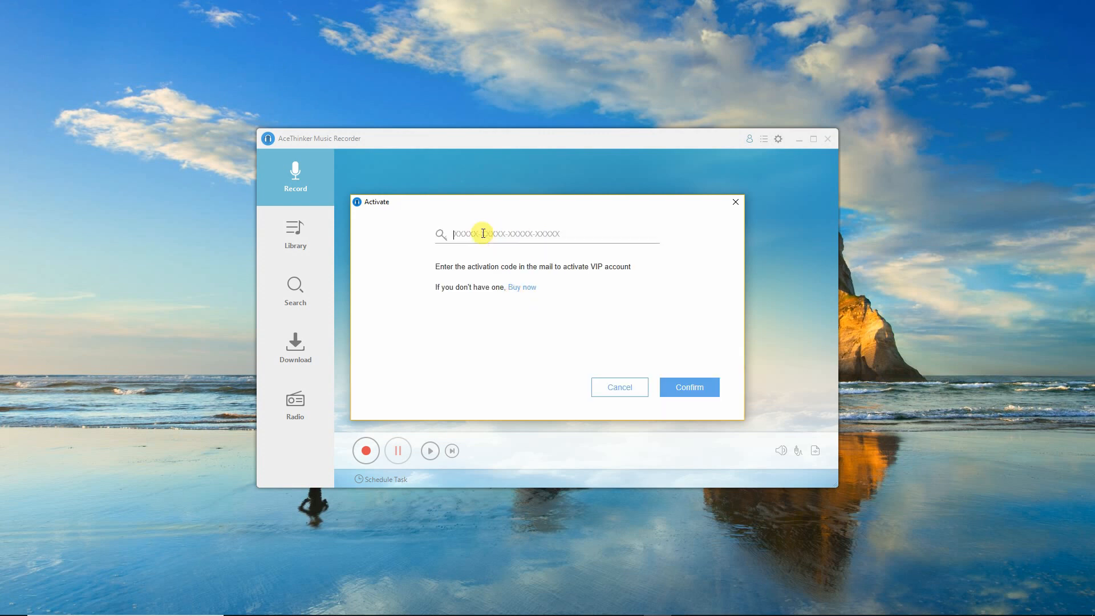
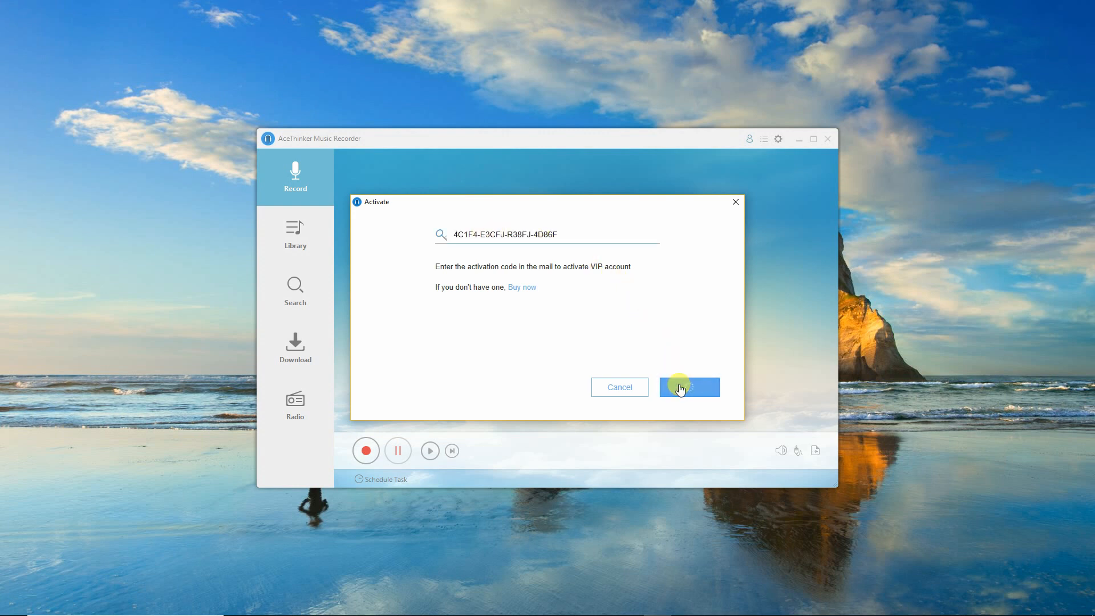
left_click(688, 386)
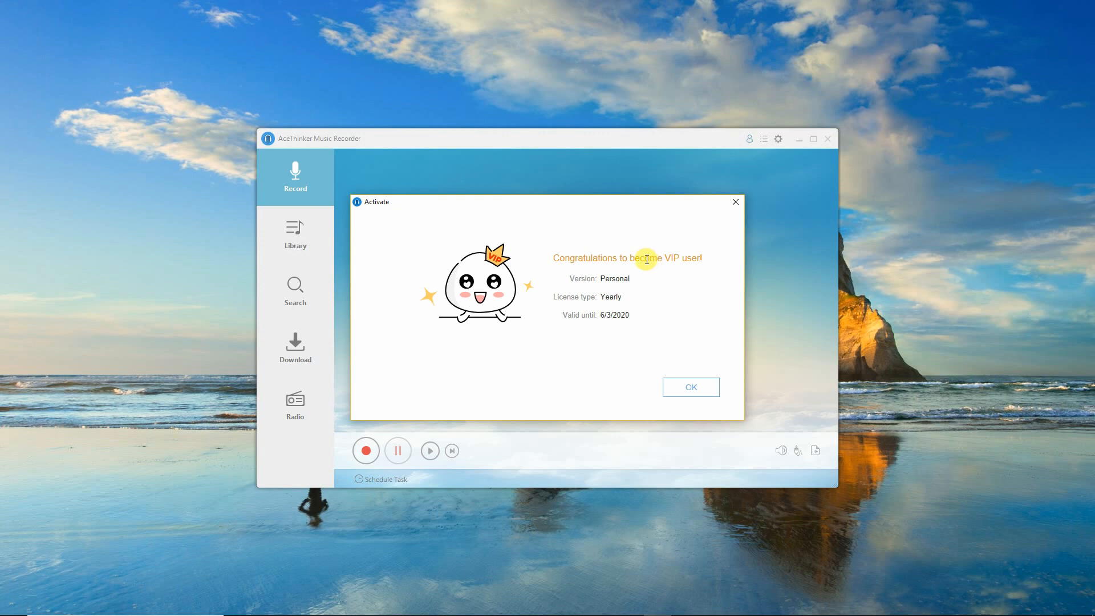
mouse_move(702, 332)
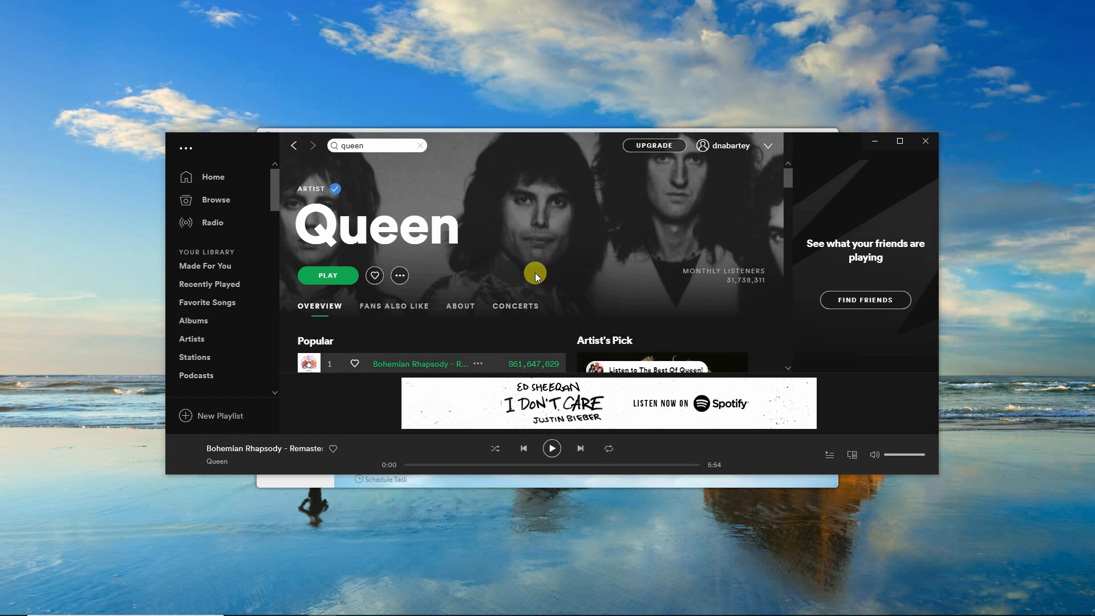
Step: Play Queen's Bohemian Rhapsody in Spotify and start recording it in AceThinker
left_click(327, 275)
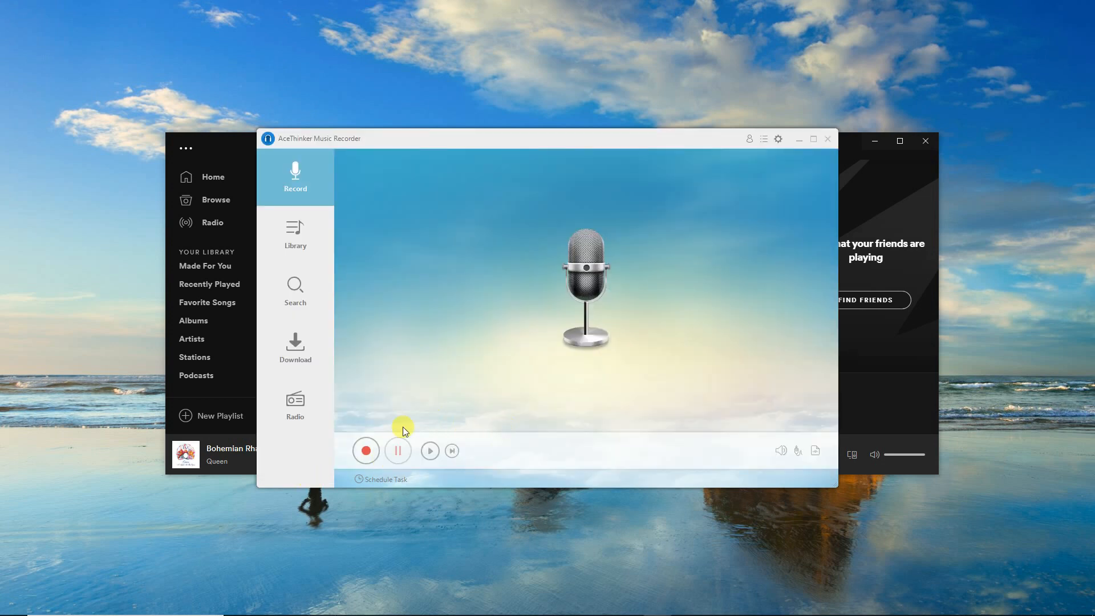
left_click(365, 451)
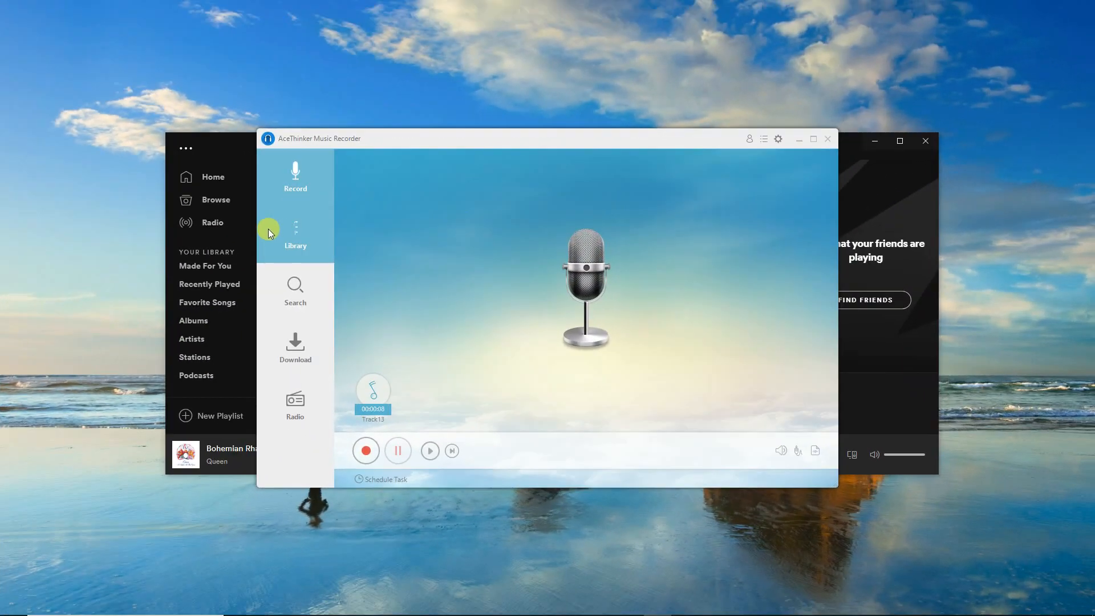
Step: Show the Library recording list and select the new Track13.mp3 at its top
left_click(294, 233)
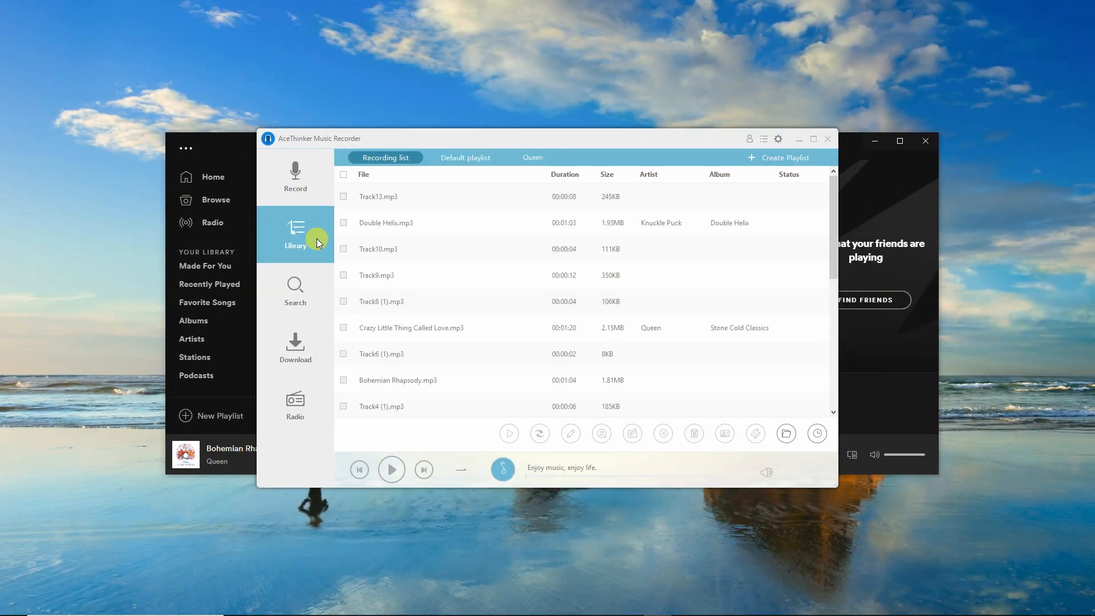
left_click(379, 196)
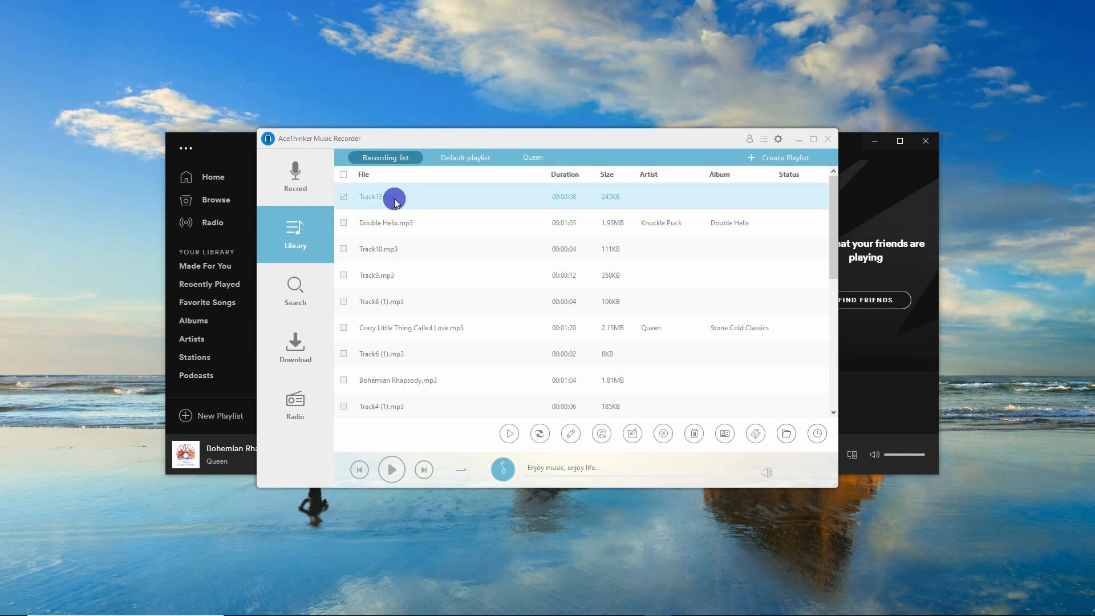